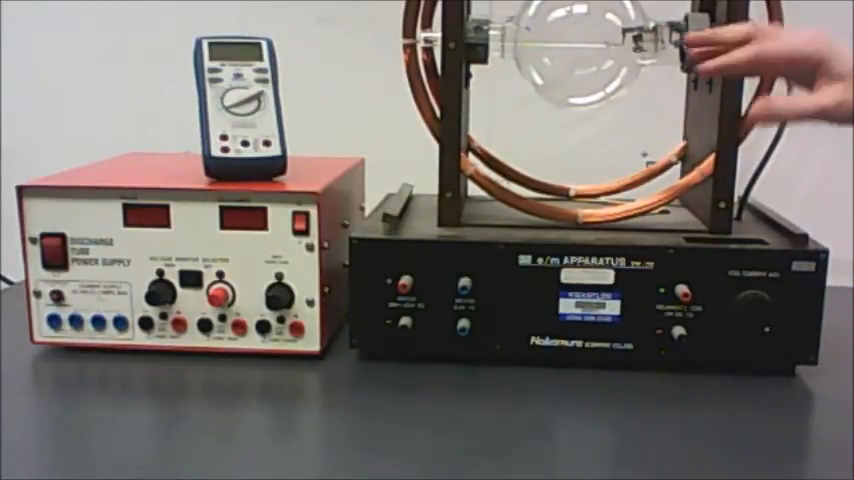
mouse_move(780, 40)
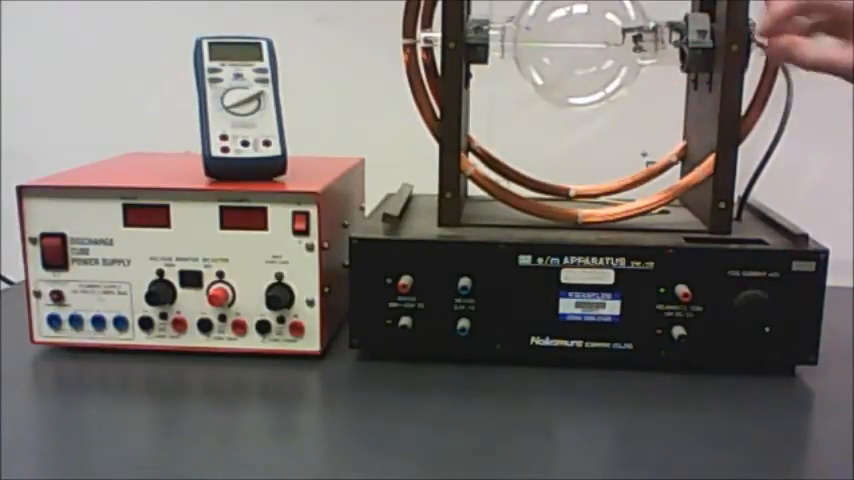